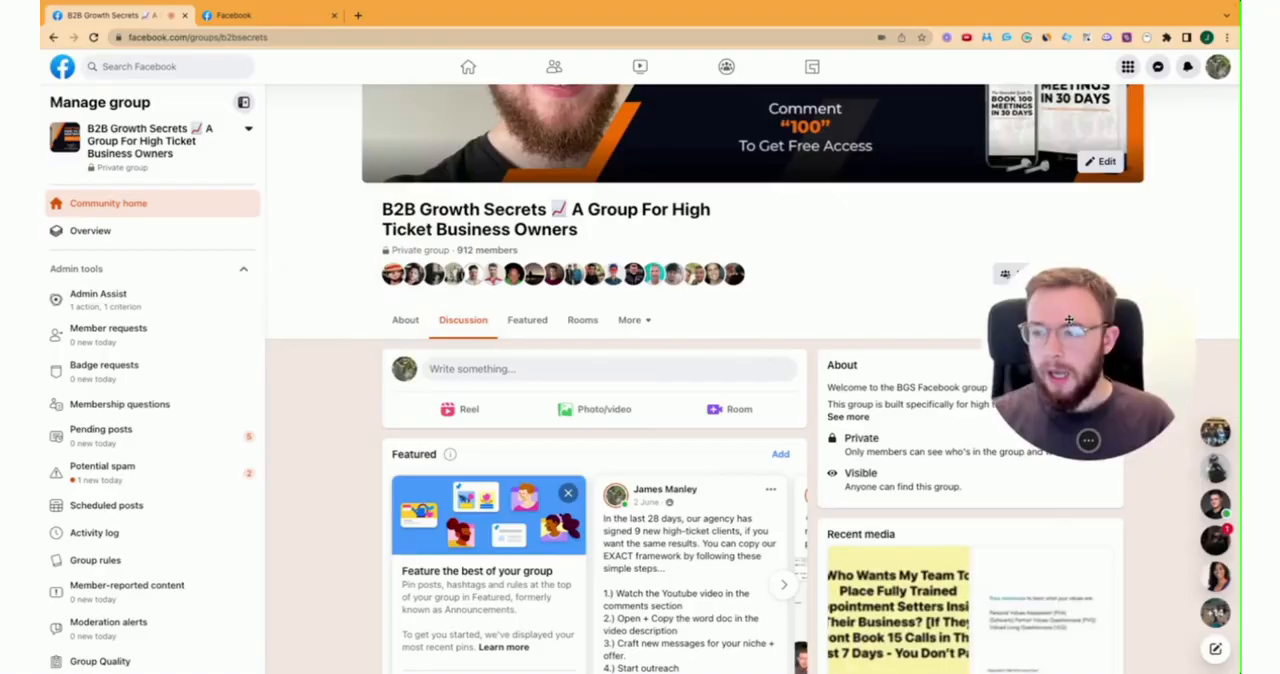
mouse_move(768, 308)
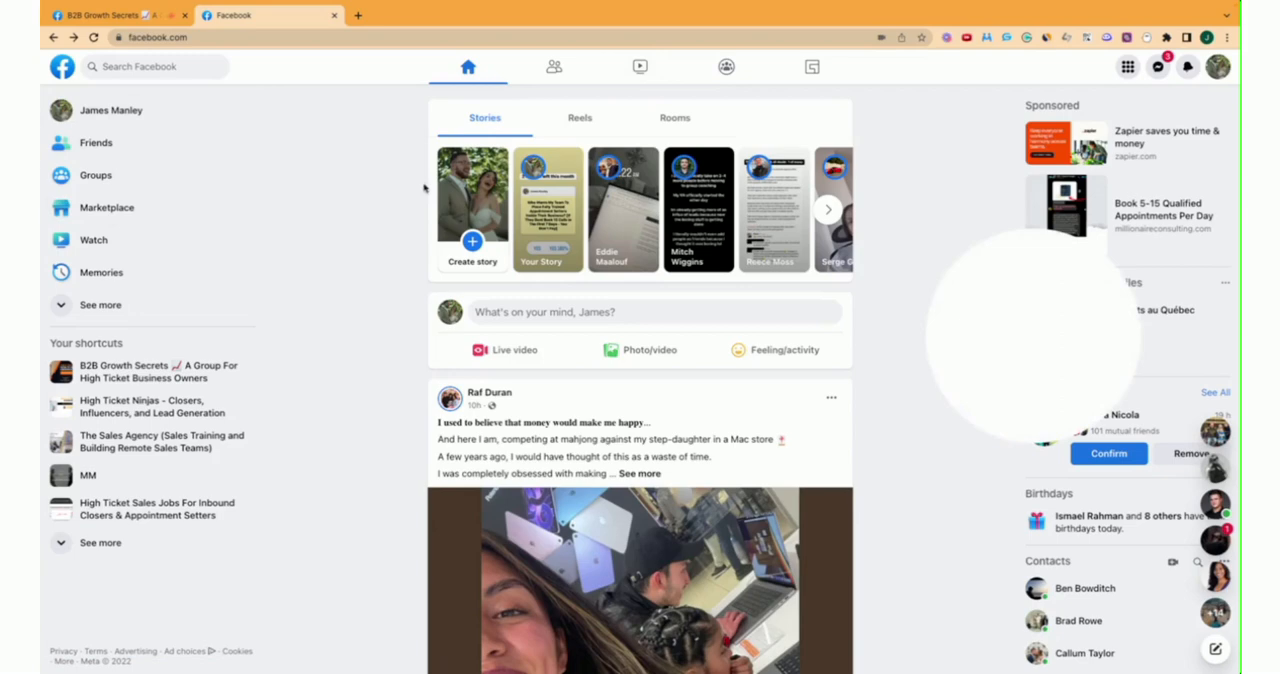
- Search Facebook for 'marketing agency' to list matching groups such as Marketing Agency Owners
type("marketing agency")
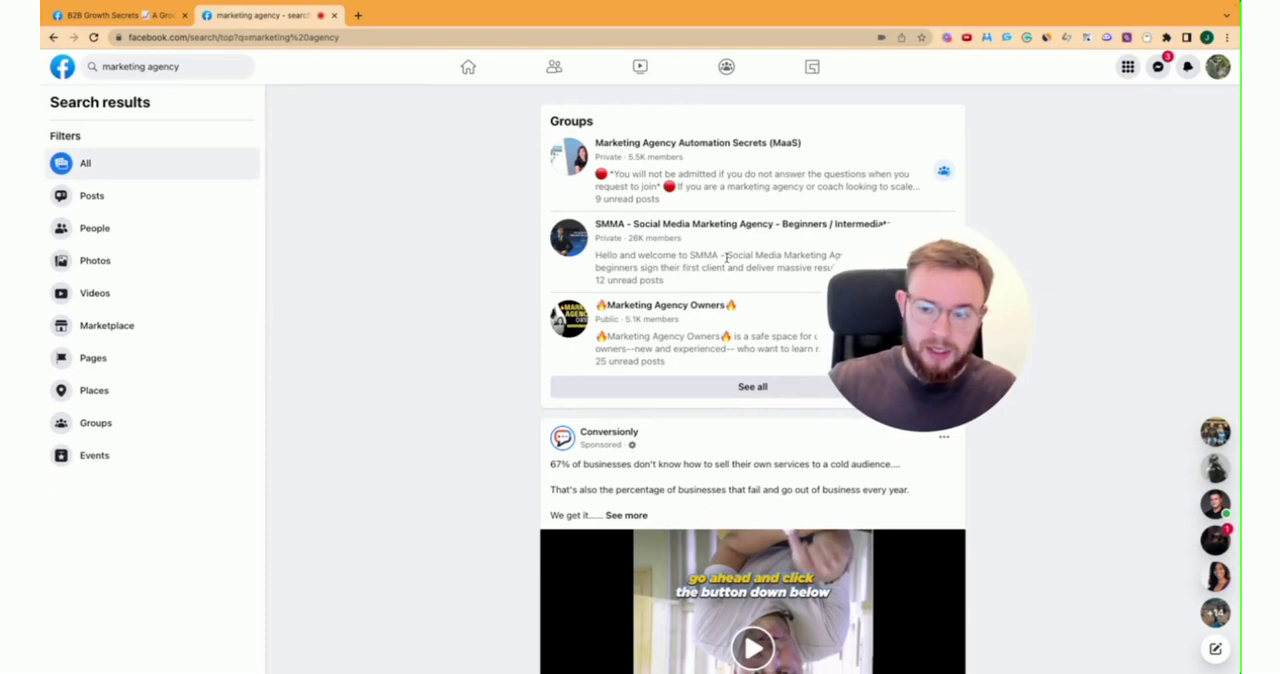
- Filter the results to Groups and reach the SMMA Social Media Marketing Agency group's members
left_click(96, 422)
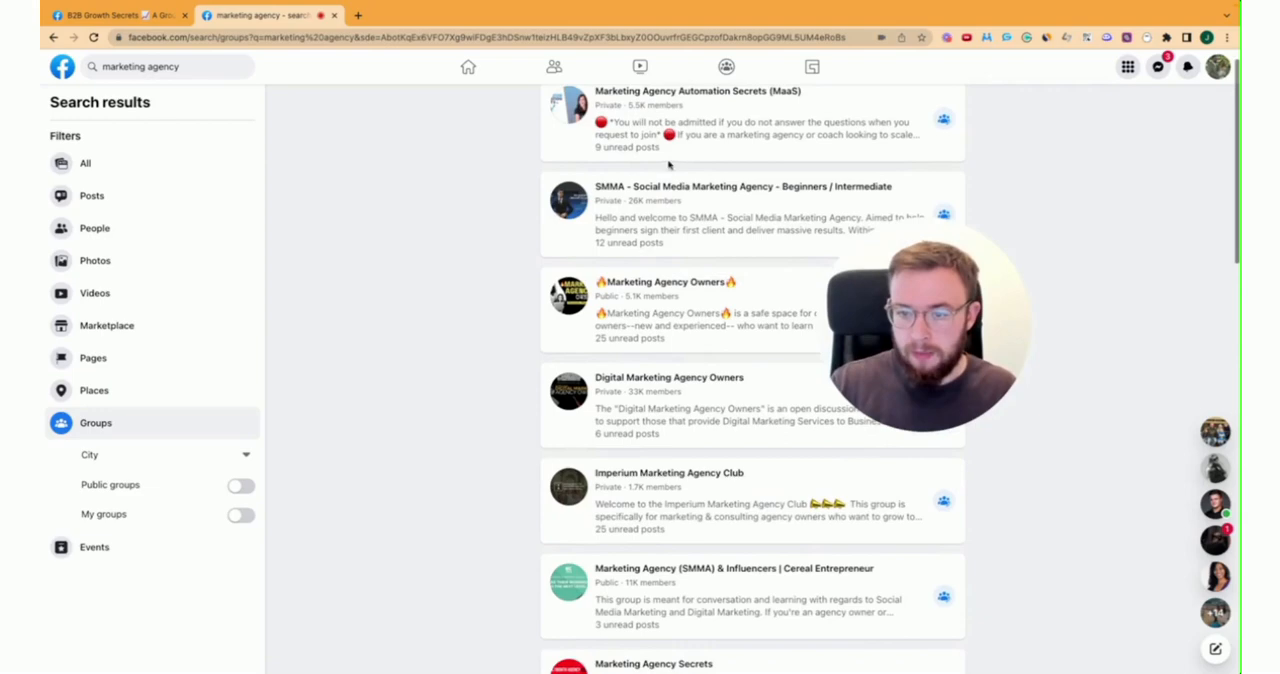
scroll("down", 3)
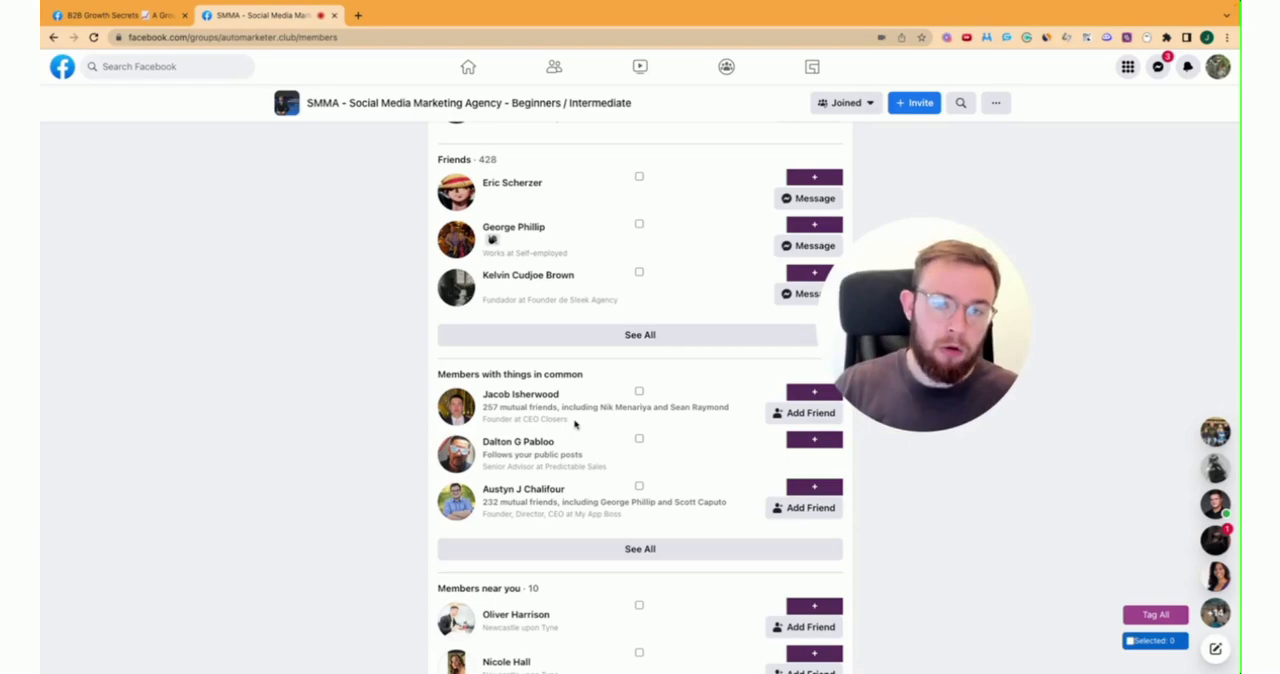
- Expand Members with things in common and send Add Friend requests to several SMMA members
left_click(640, 548)
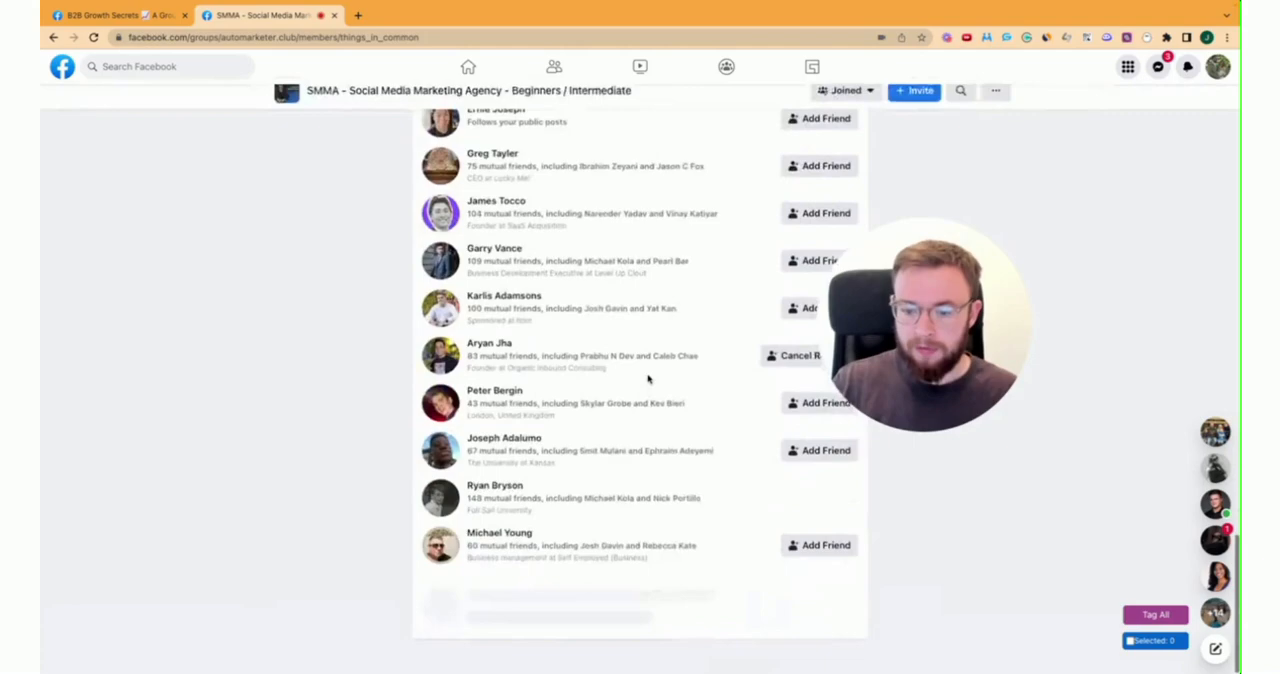
scroll("down", 3)
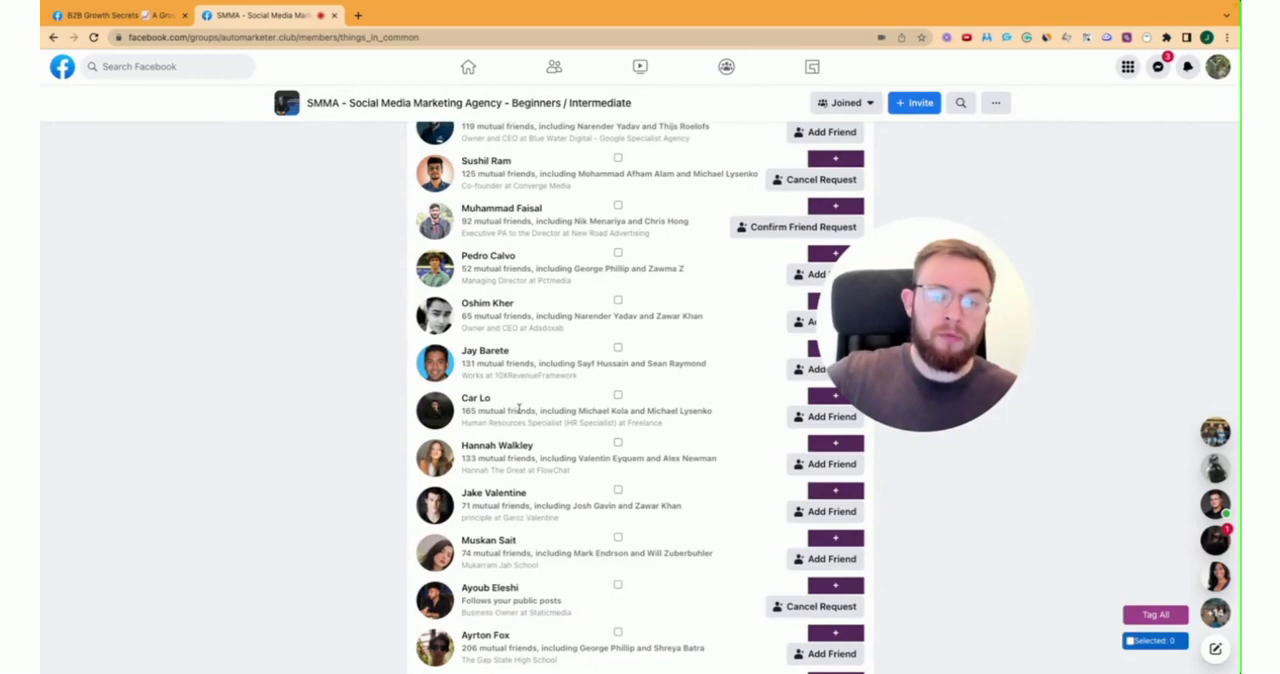
scroll("down", 3)
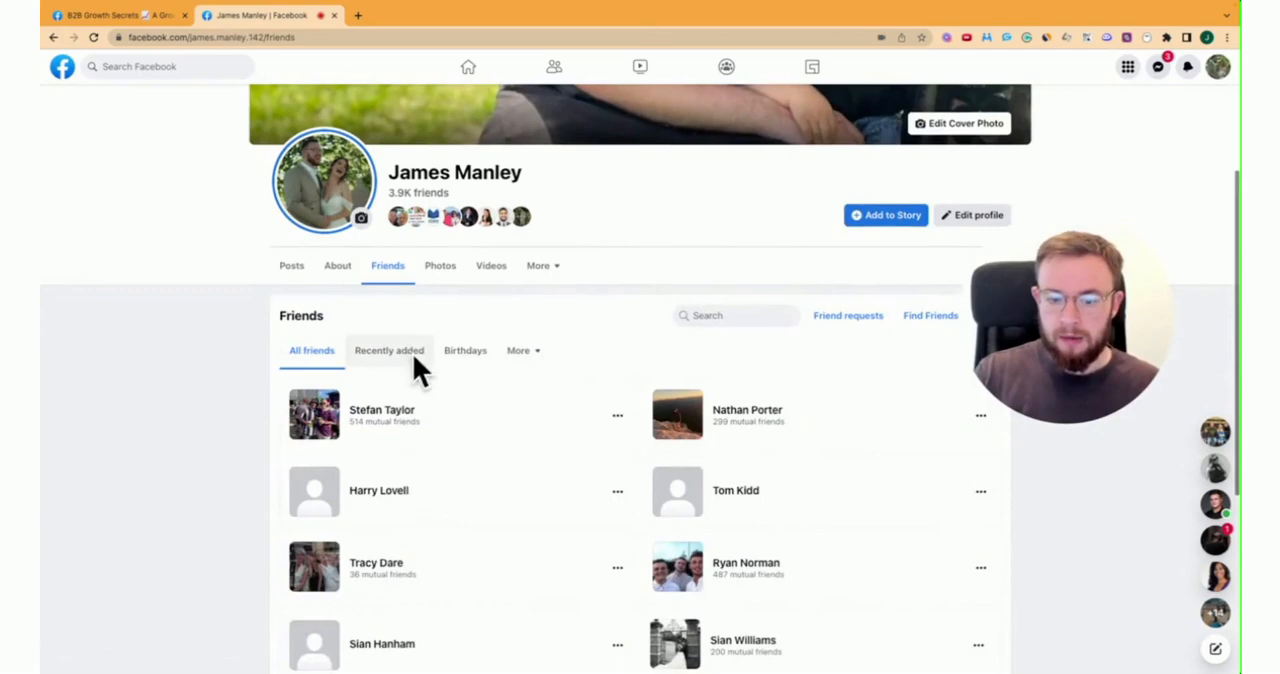
- View friends with upcoming birthdays on your profile, then return to the SMMA Members page
left_click(464, 350)
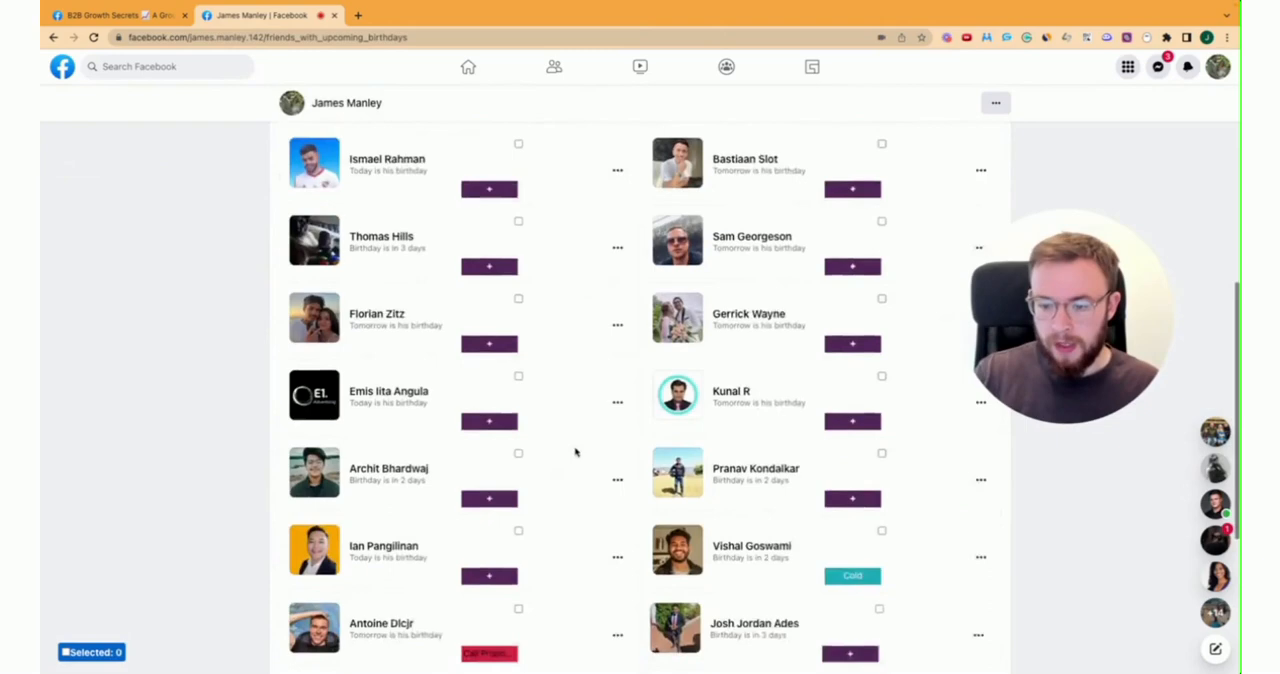
left_click(980, 316)
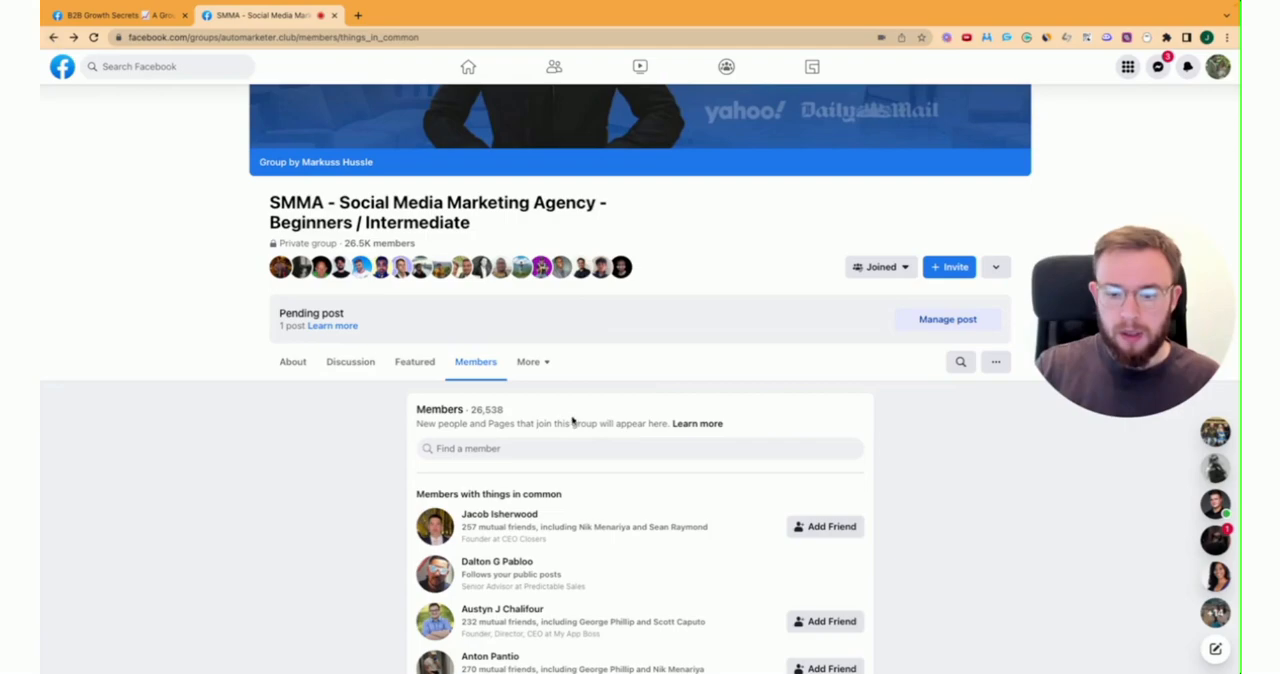
- Add Friend for dozens more SMMA members, acknowledging the friend request warning along the way
scroll("down", 3)
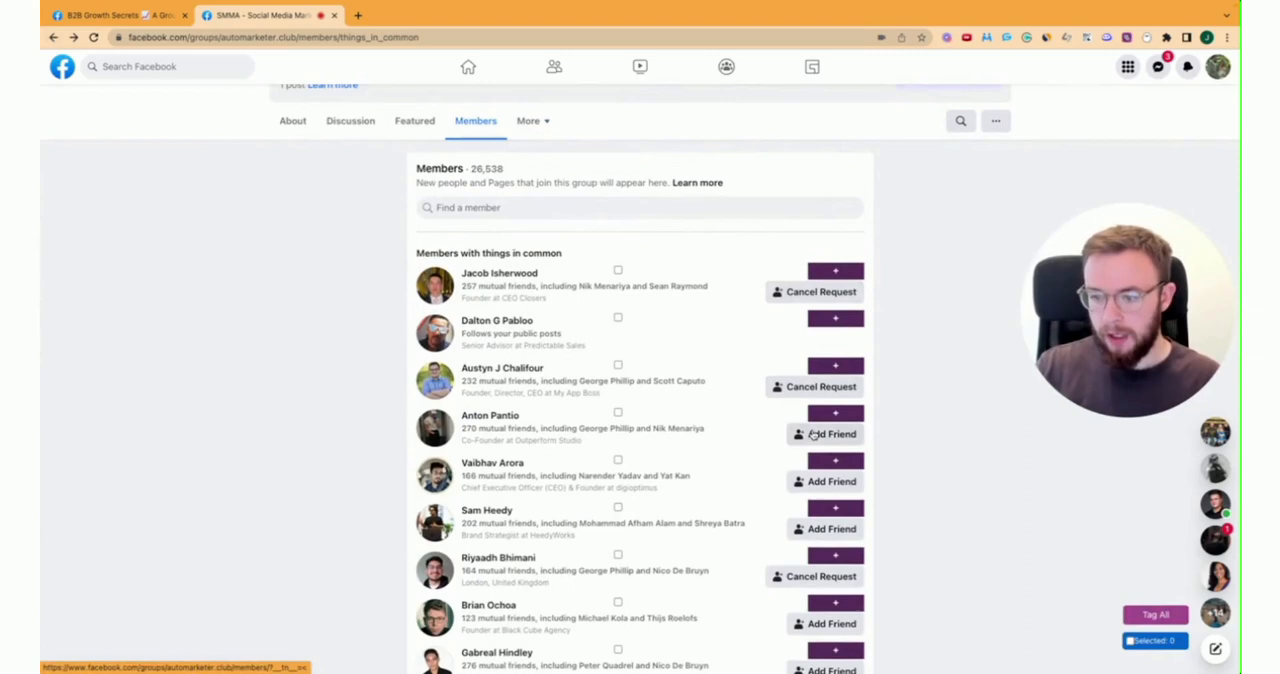
scroll("down", 3)
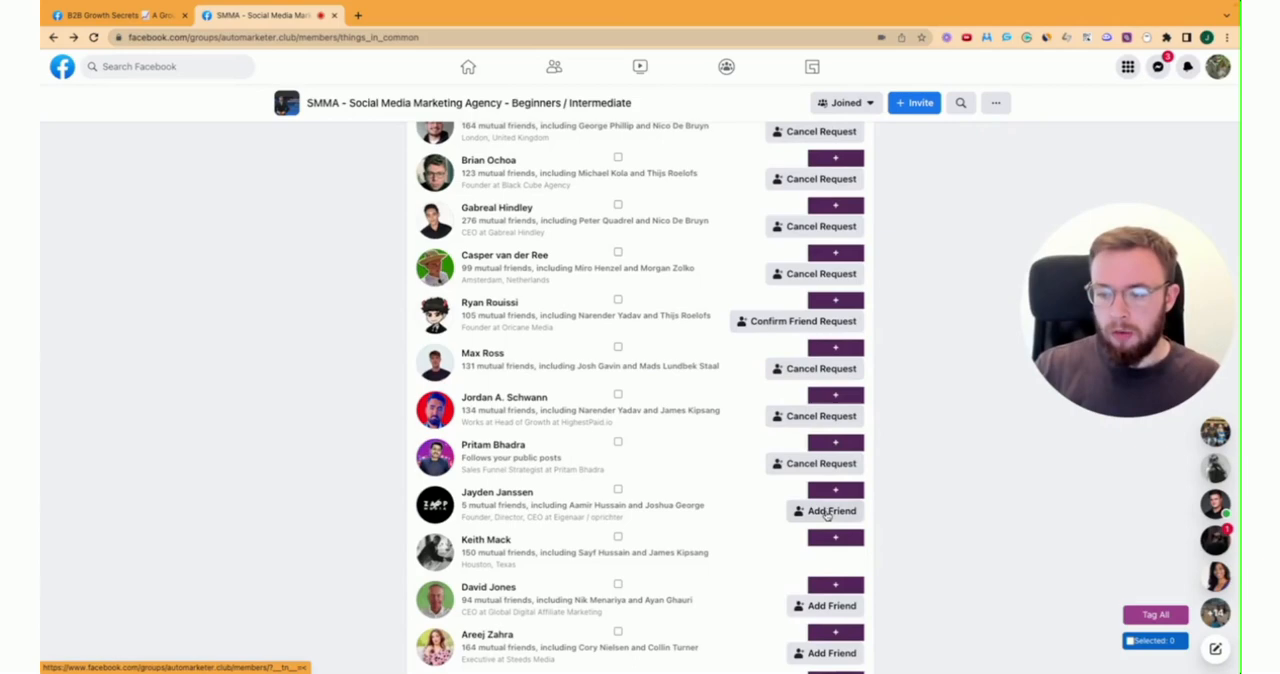
scroll("down", 3)
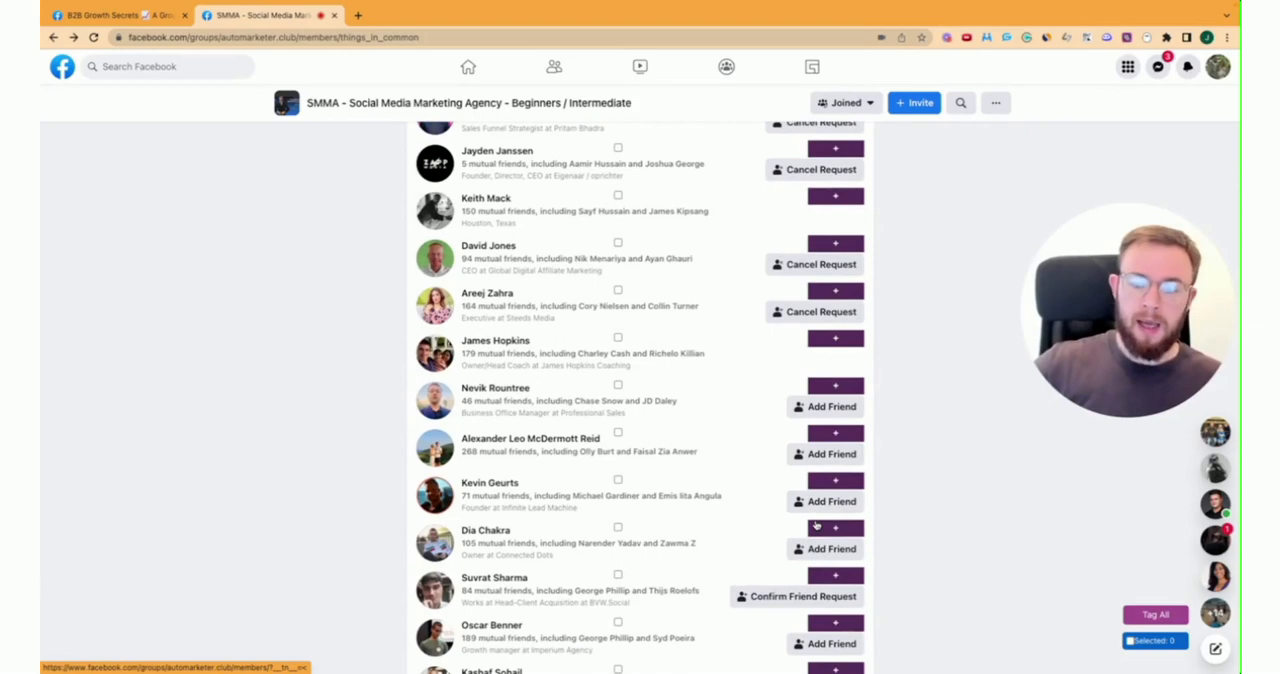
mouse_move(780, 374)
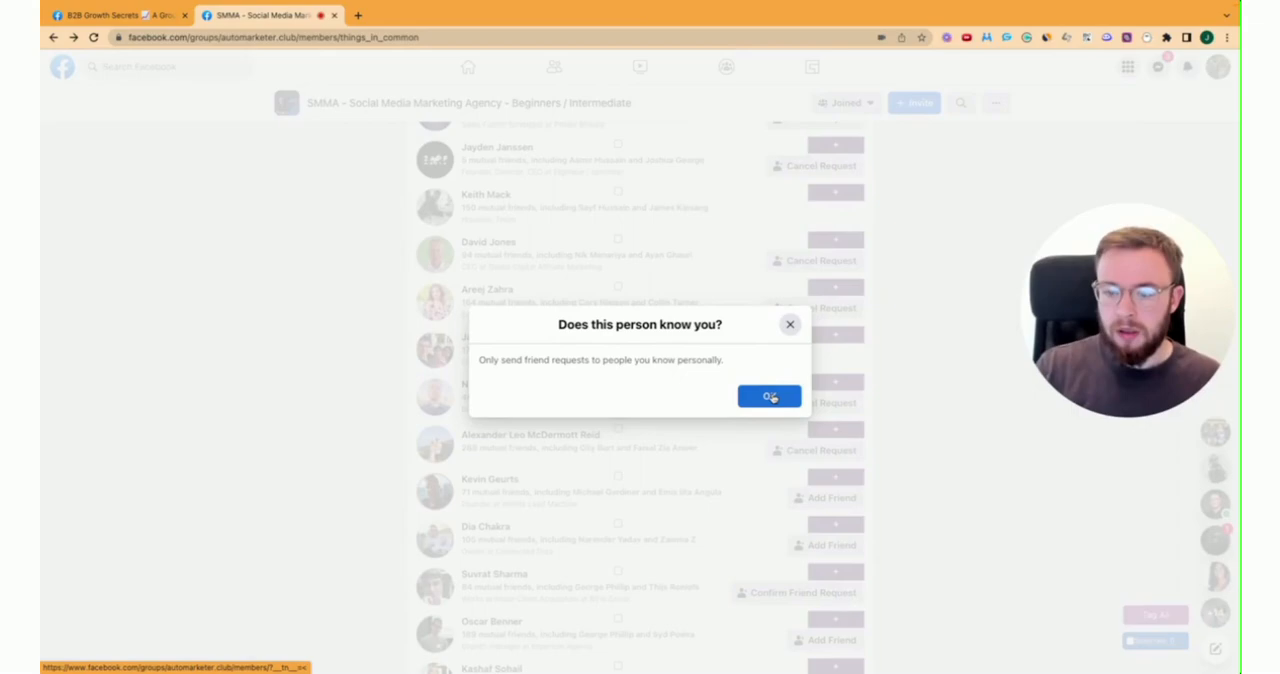
left_click(768, 396)
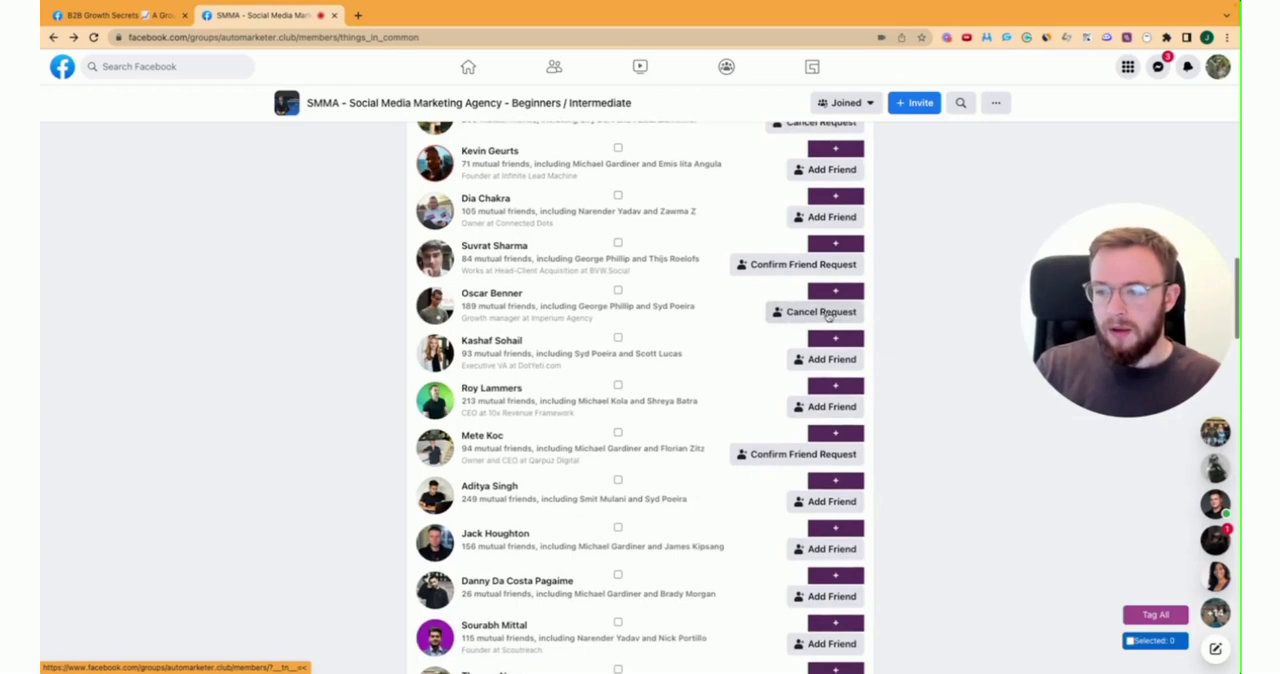
scroll("down", 3)
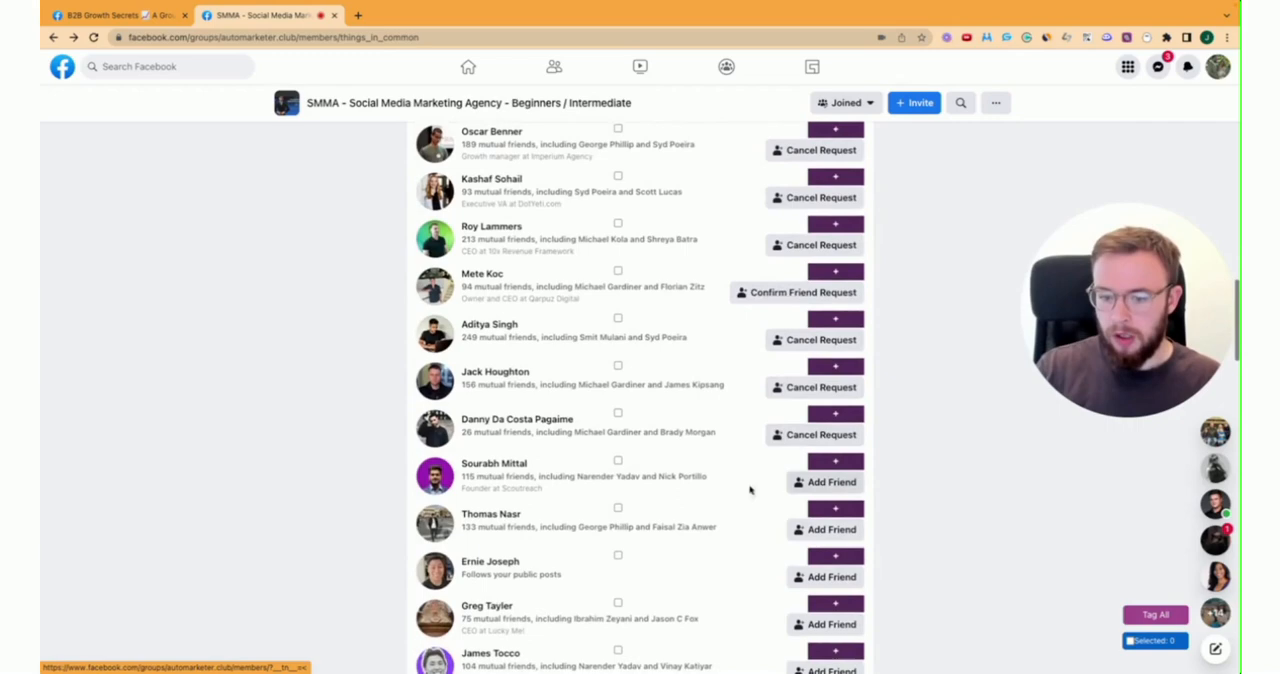
scroll("down", 3)
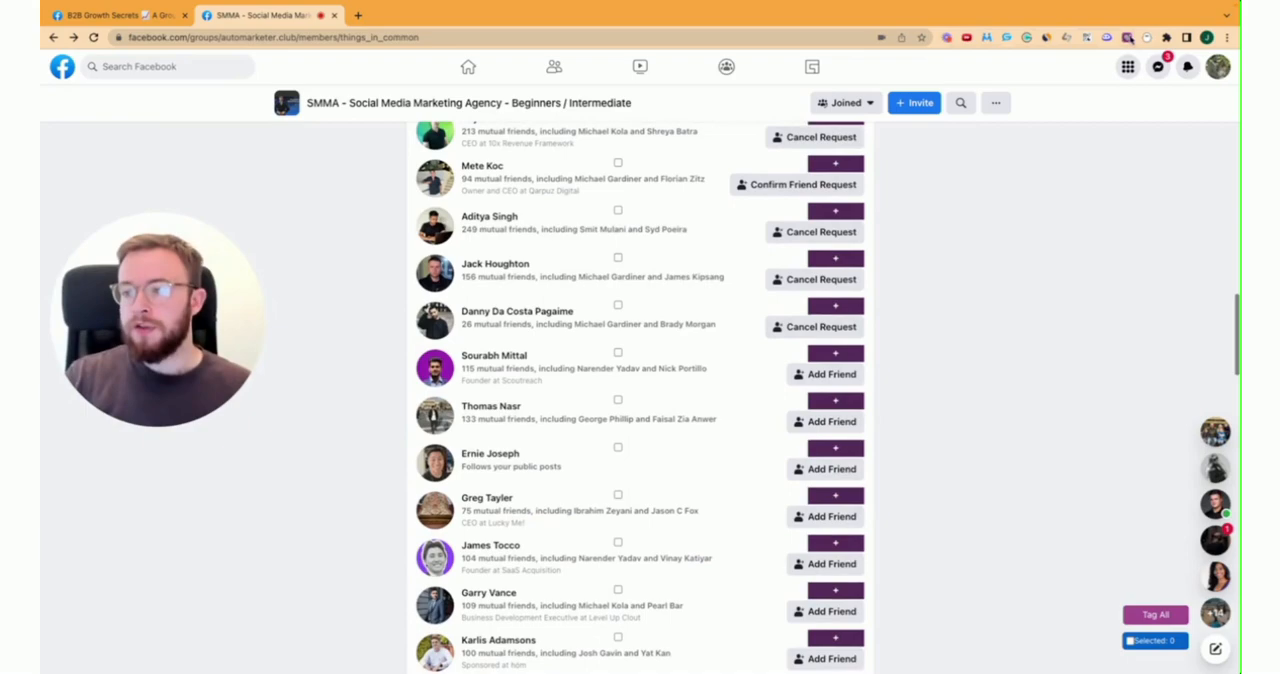
left_click(1188, 68)
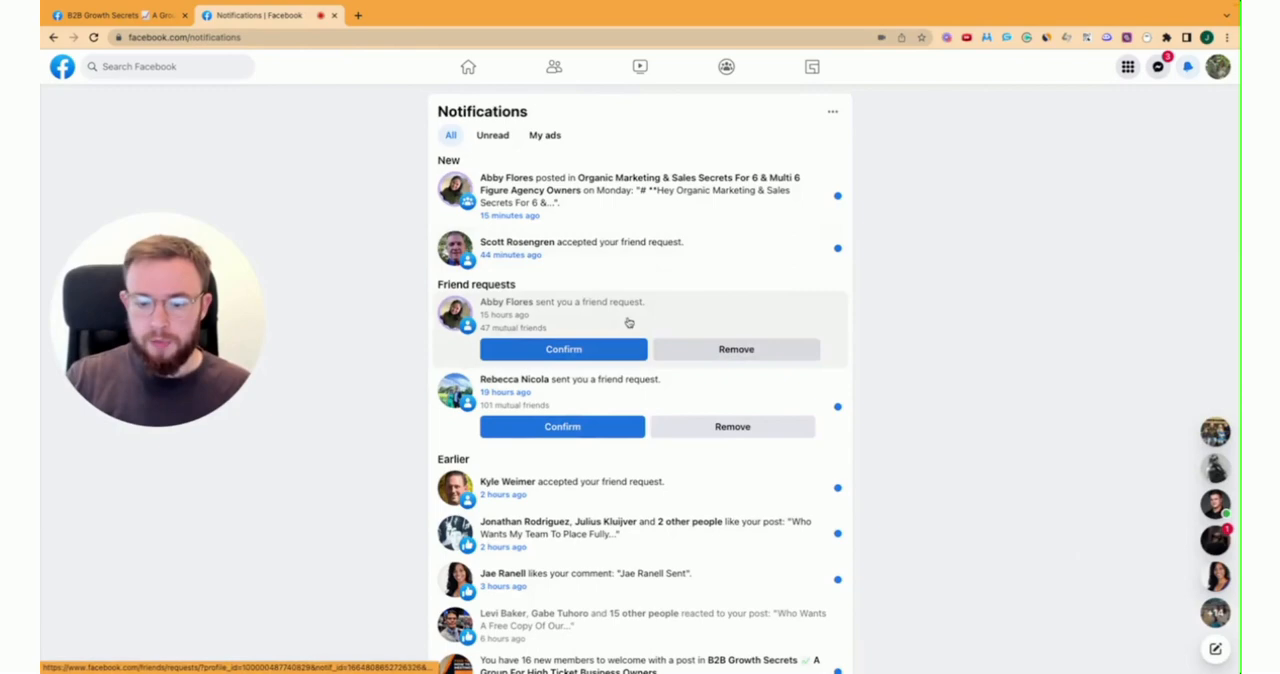
scroll("down", 3)
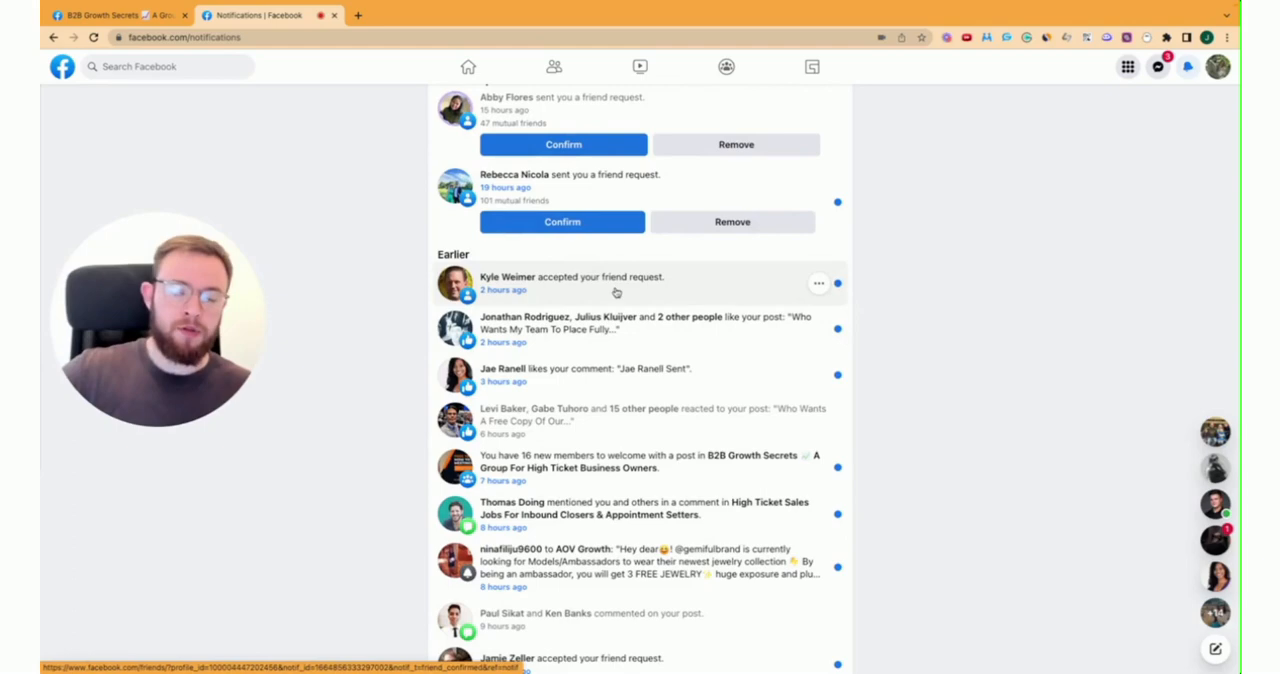
scroll("down", 3)
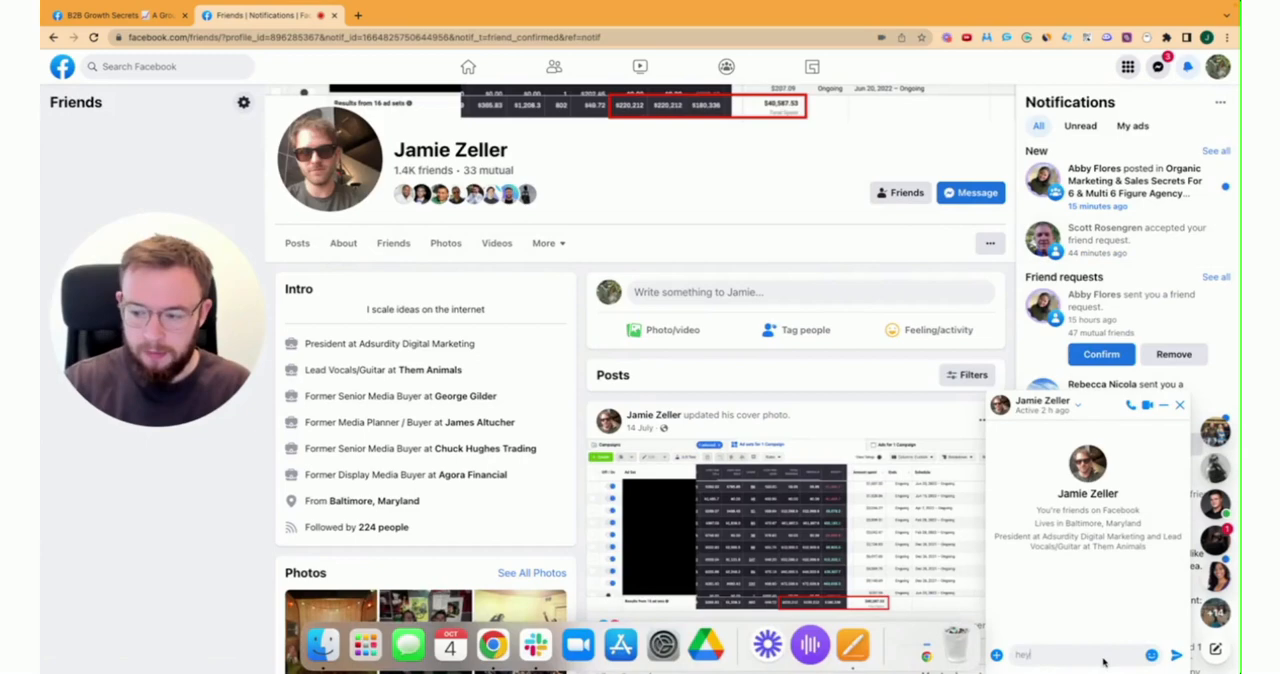
type("thanks for accepting m")
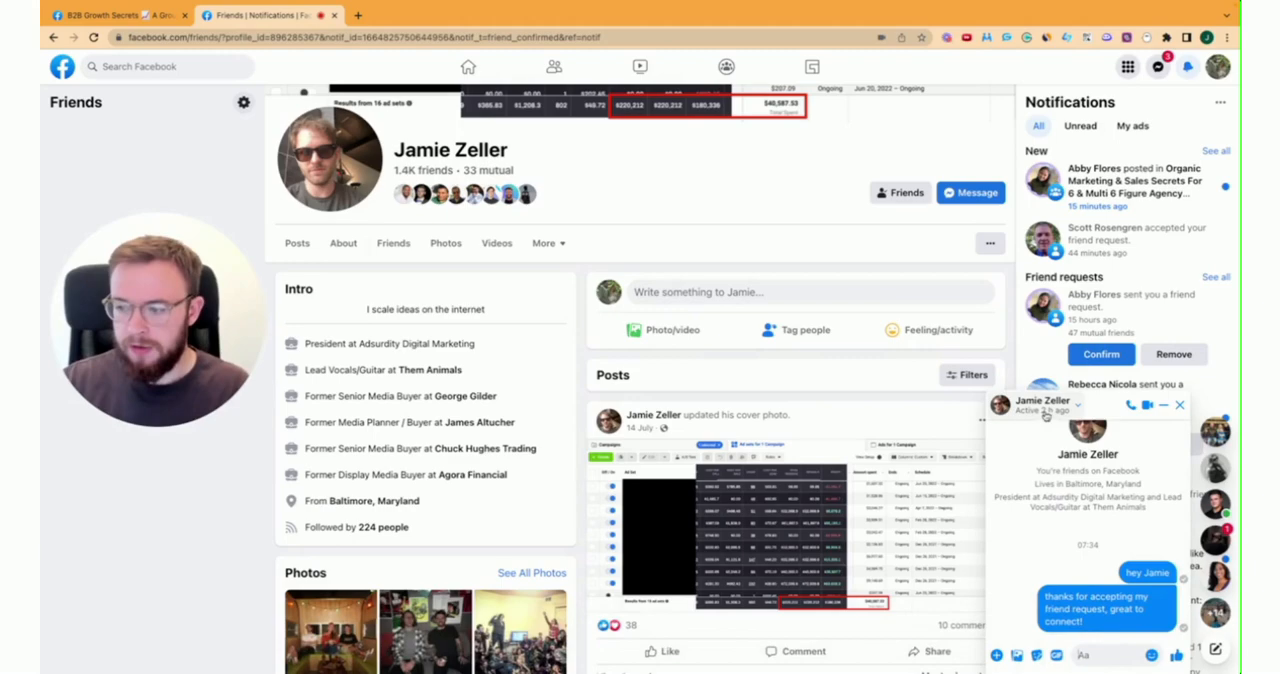
scroll("down", 3)
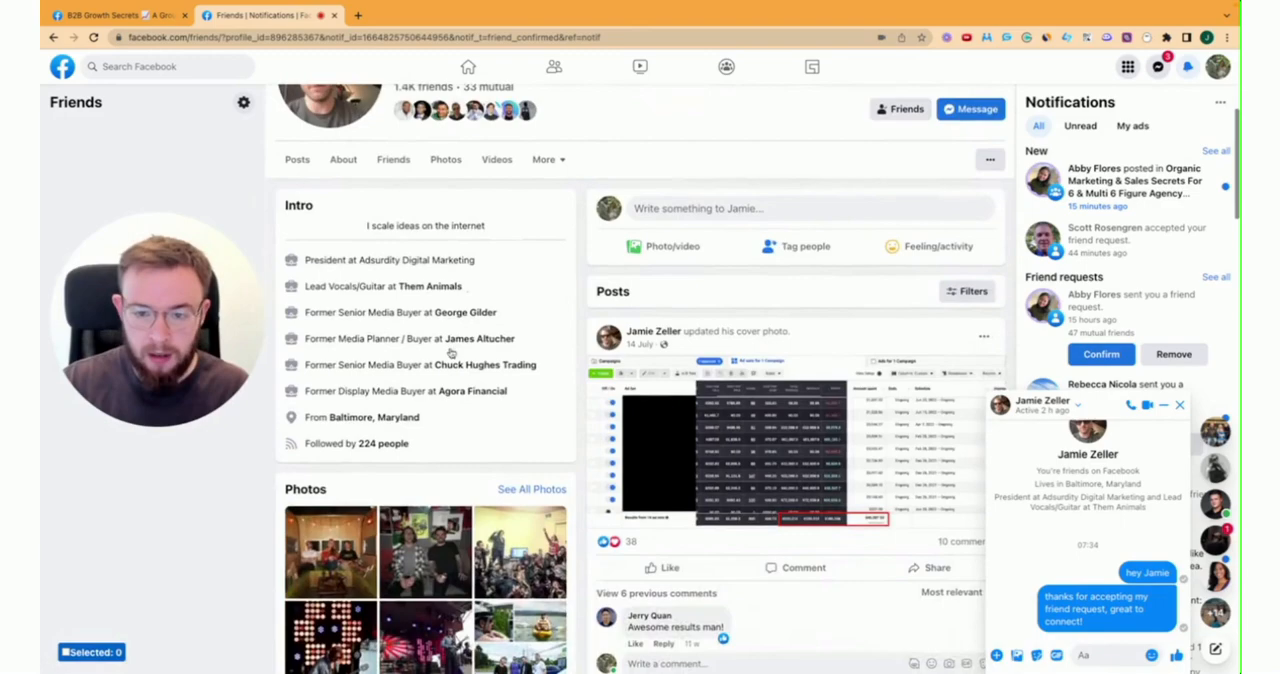
scroll("down", 3)
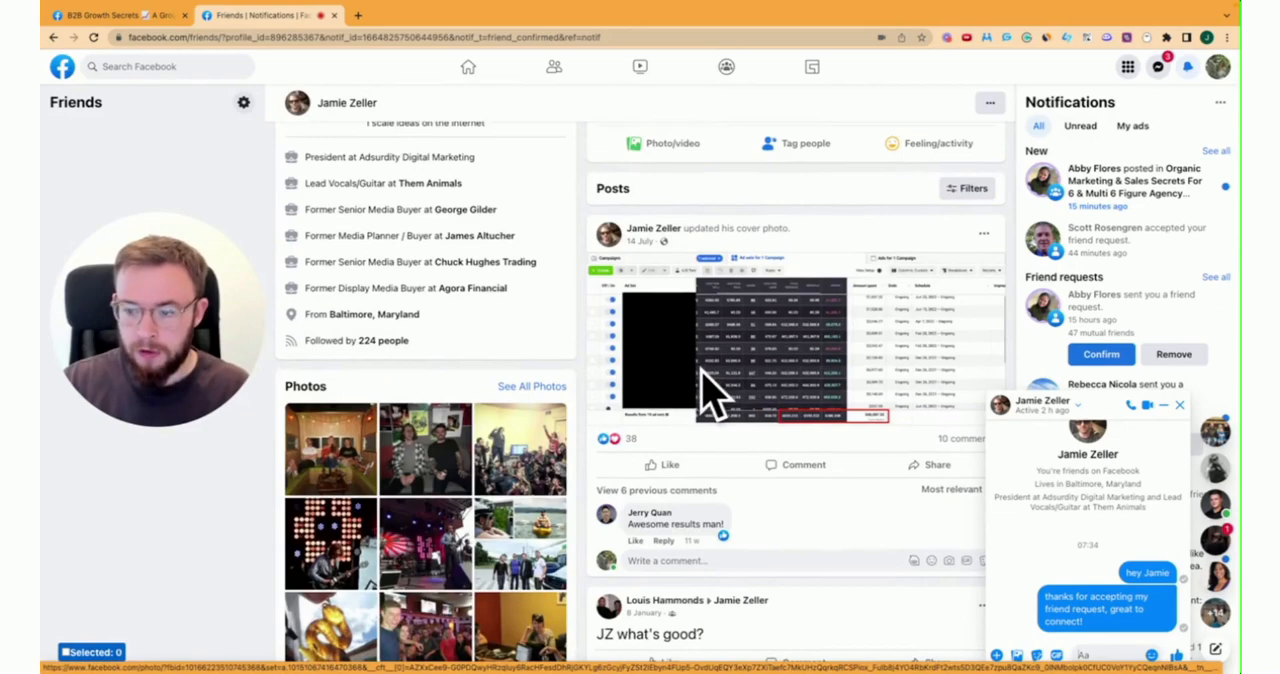
scroll("up", 3)
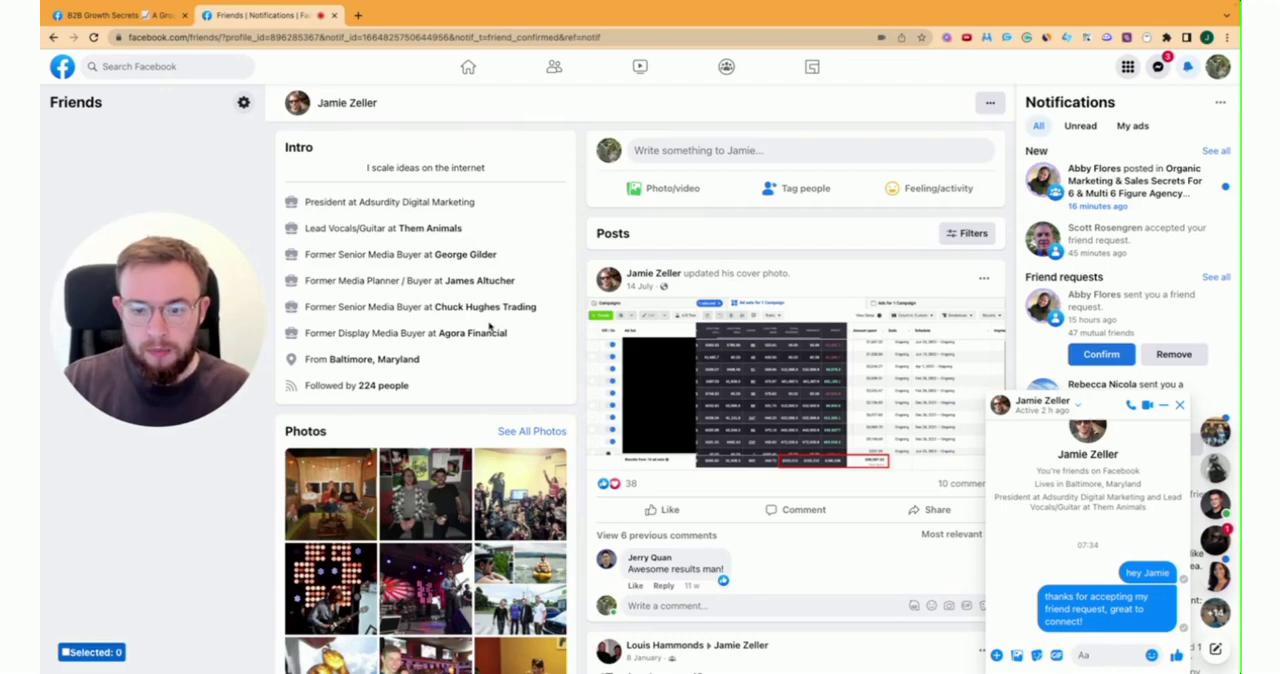
mouse_move(428, 228)
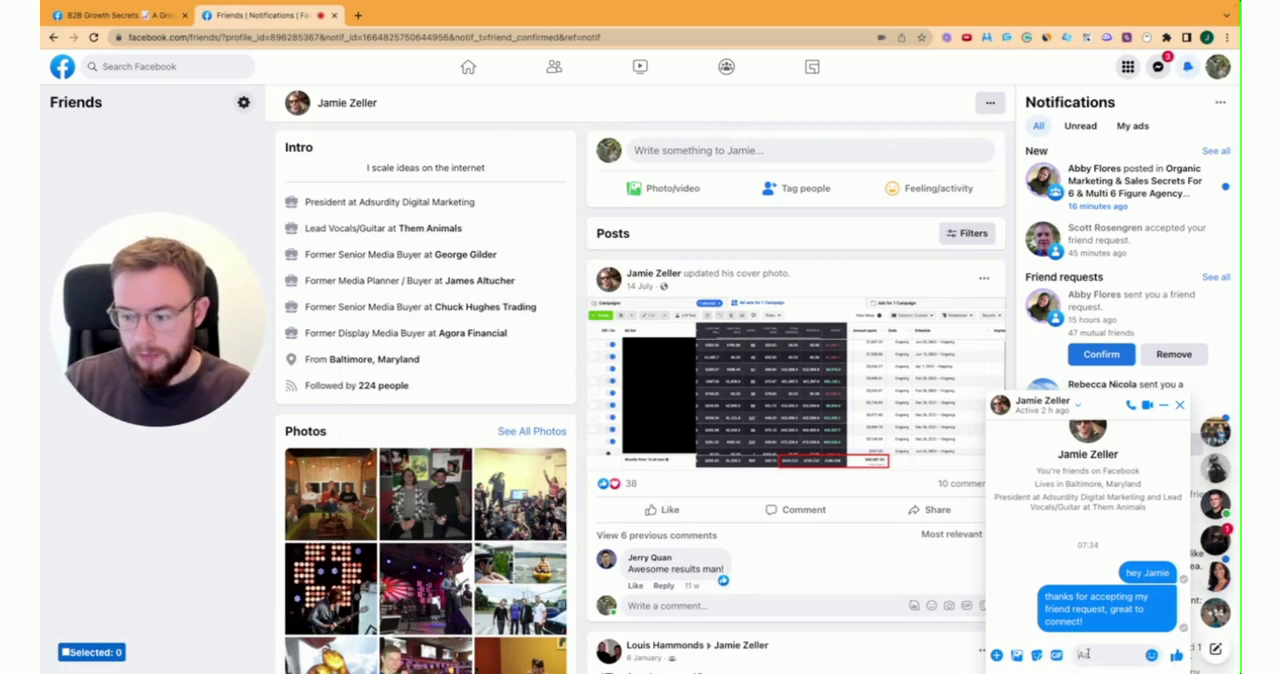
- Send Jamie 'what business are you building right now? I saw your recent' win follow-up message
type("what business are you building")
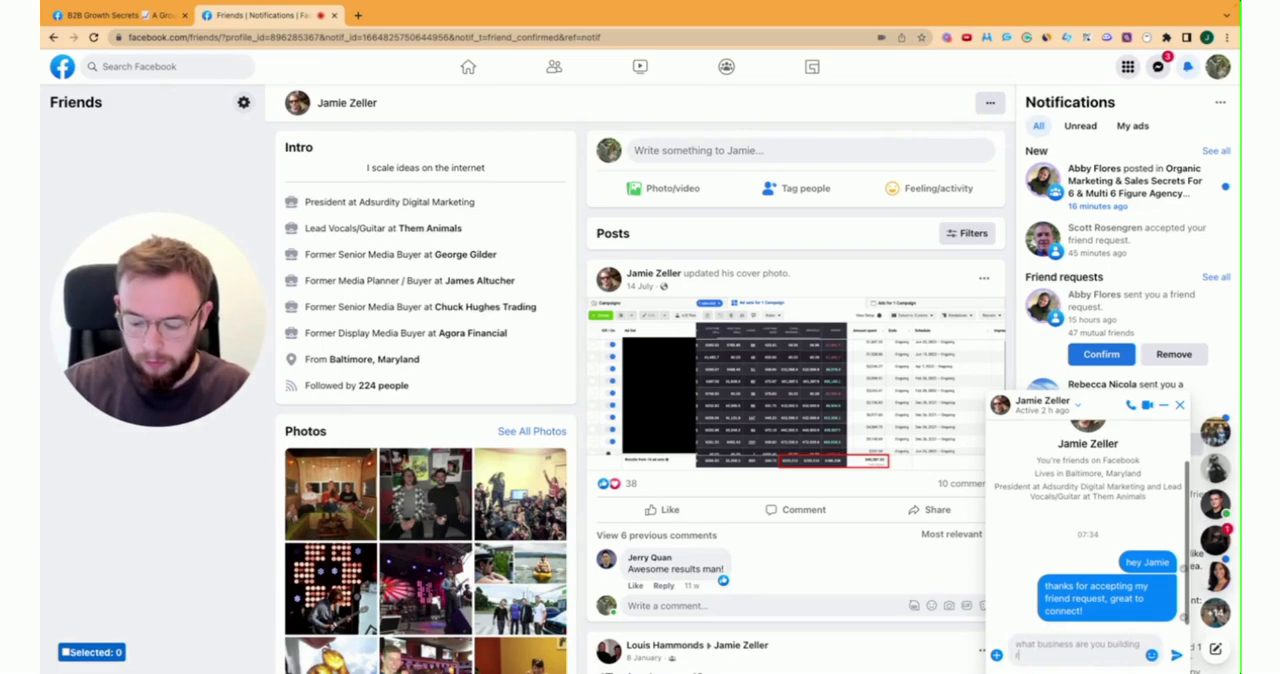
type("right now? I saw your recent")
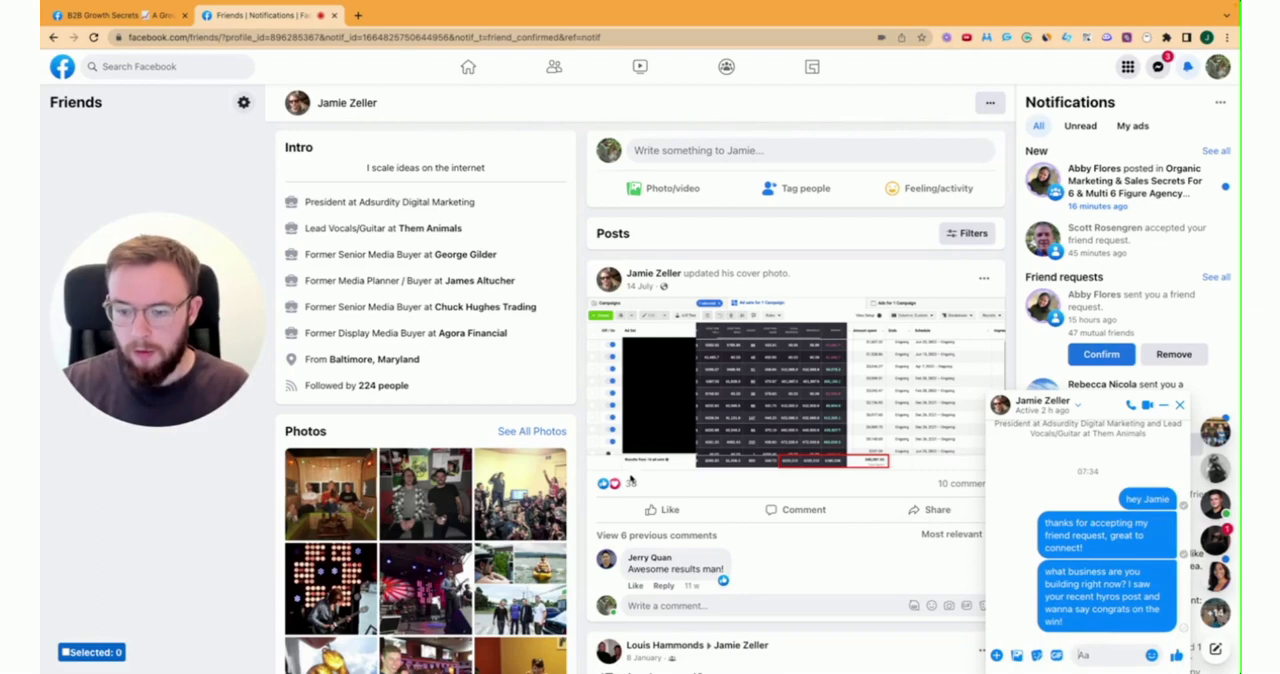
scroll("down", 3)
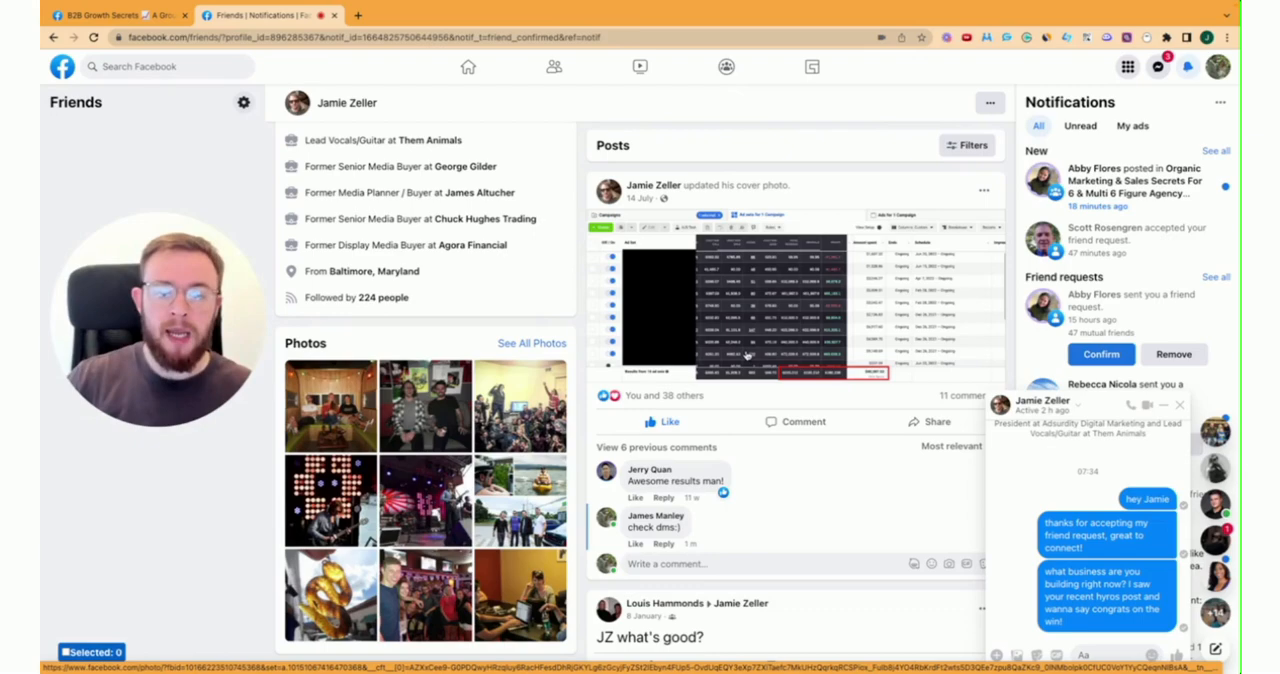
scroll("up", 3)
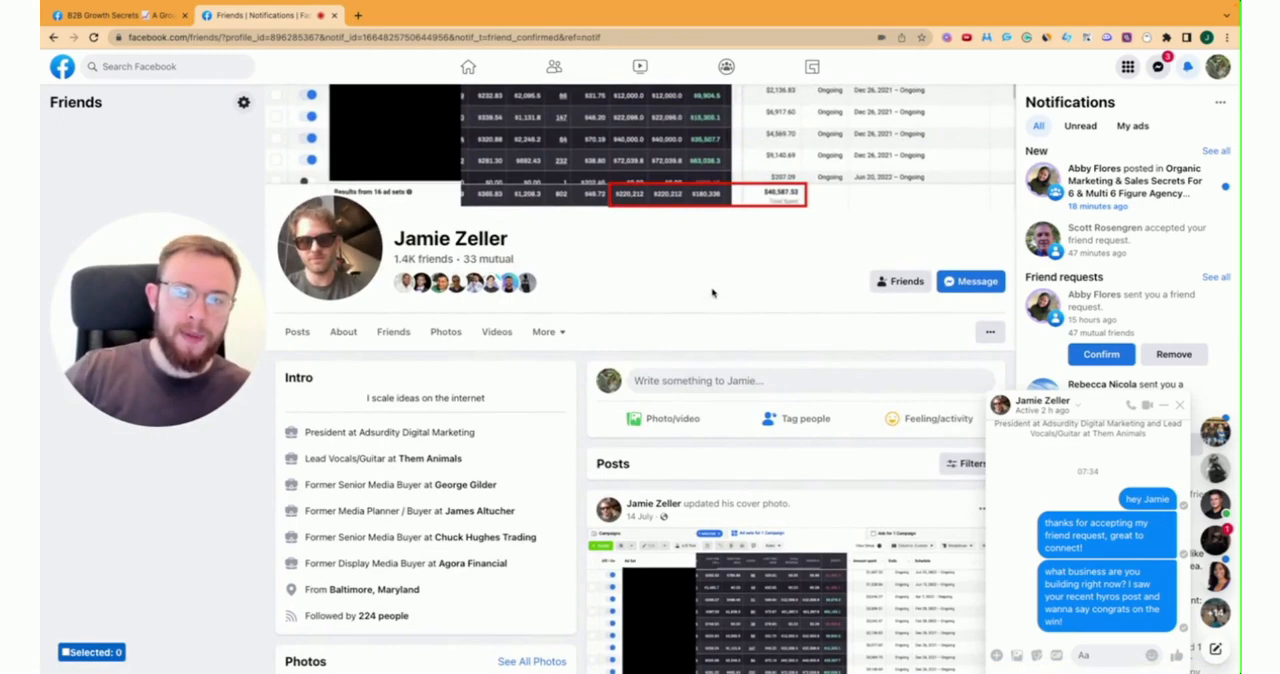